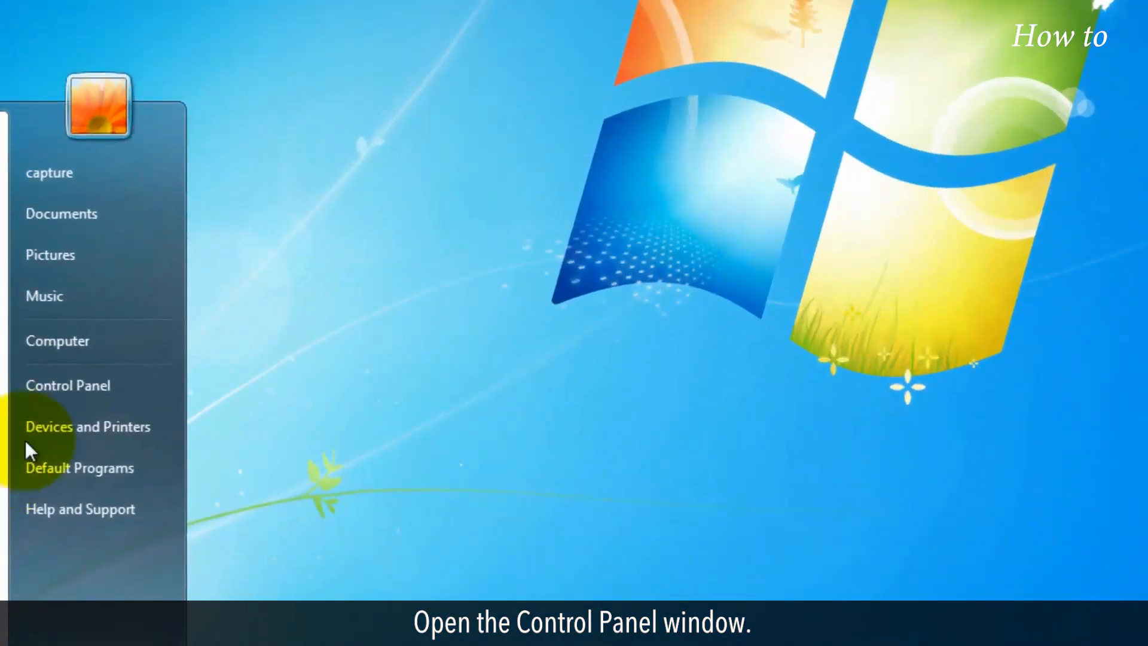
# Open Control Panel from the Start menu
pyautogui.click(68, 385)
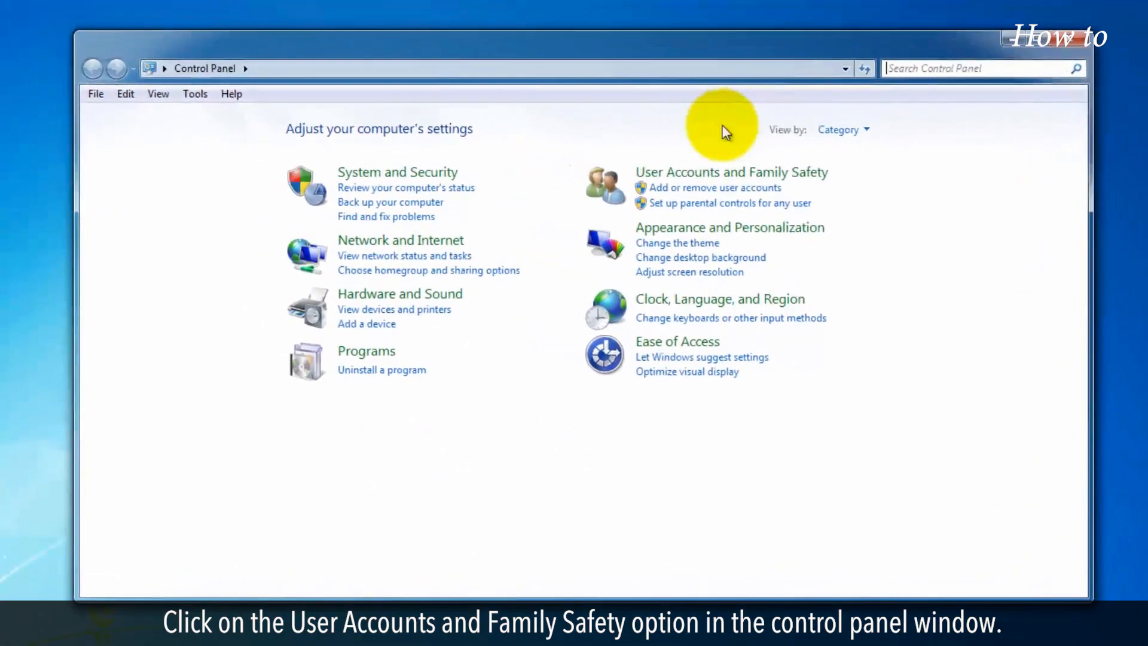
# Go to the User Accounts and Family Safety category
pyautogui.click(730, 172)
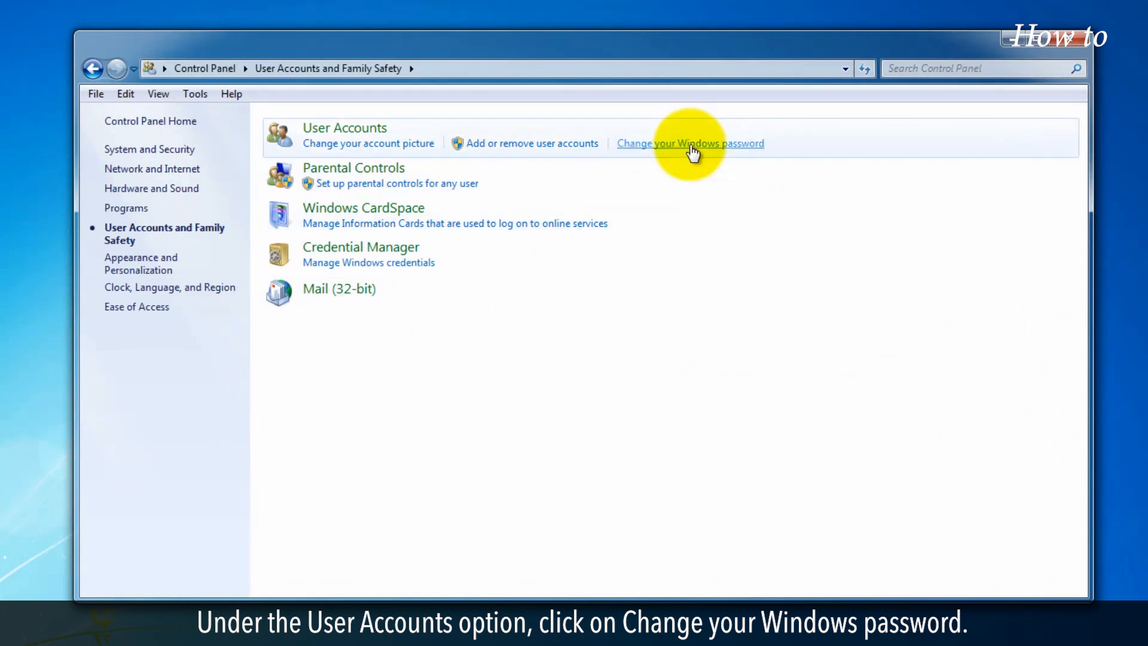
# Change the Windows password by entering the current and new passwords and applying
pyautogui.click(689, 143)
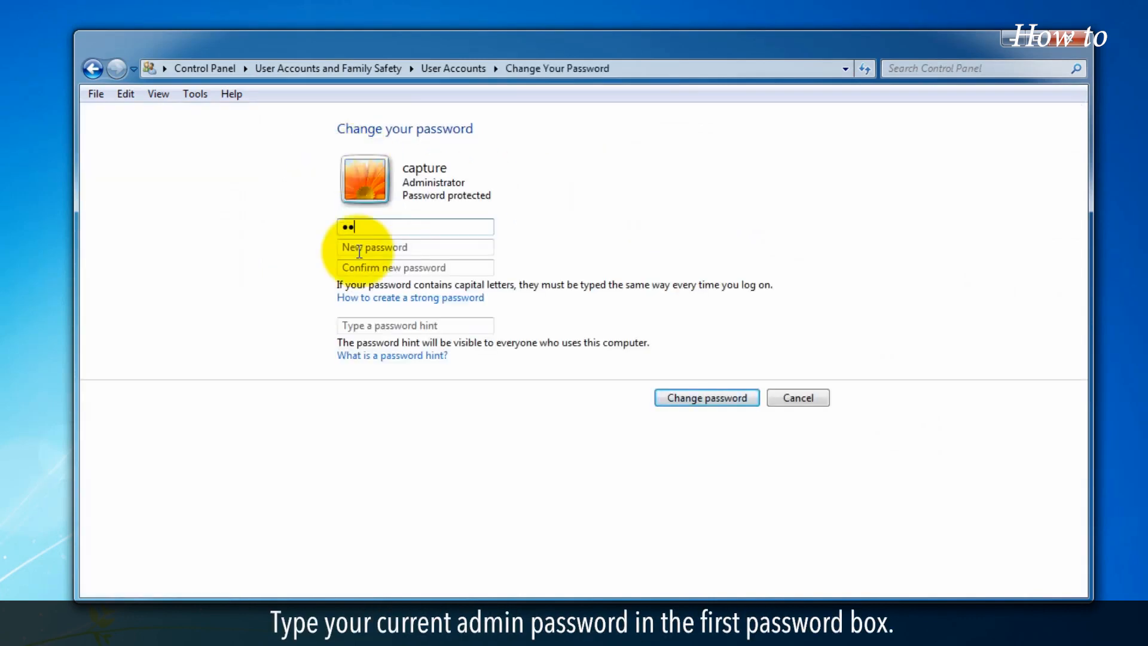
pyautogui.write('•••')
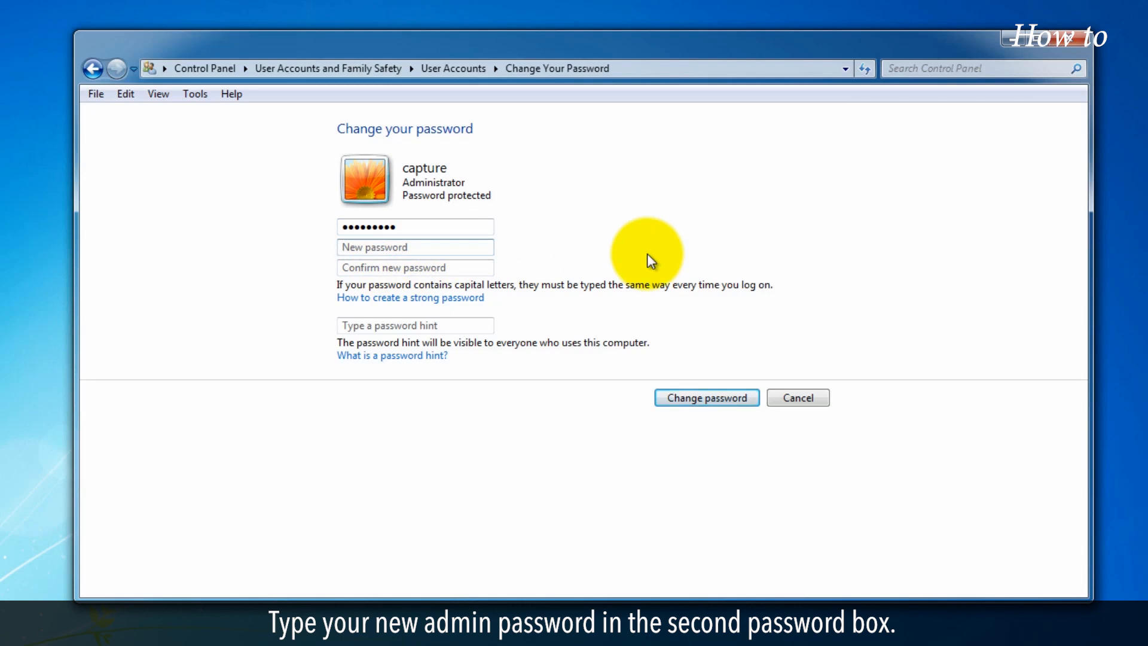
pyautogui.write('•••••')
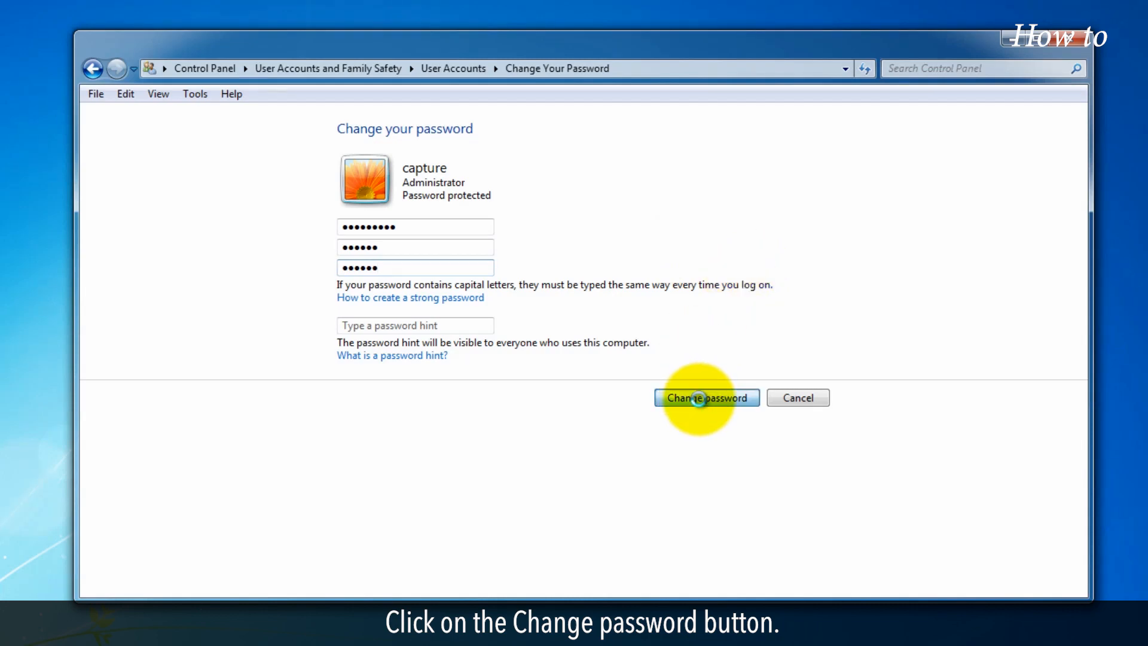
pyautogui.click(705, 398)
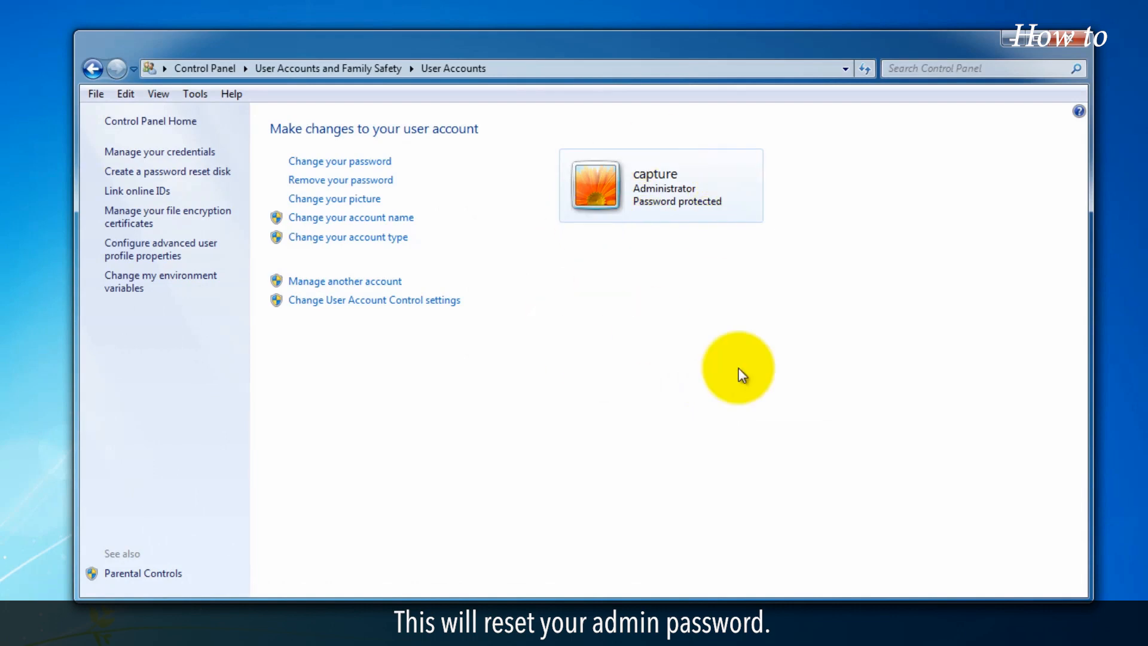
pyautogui.moveTo(801, 303)
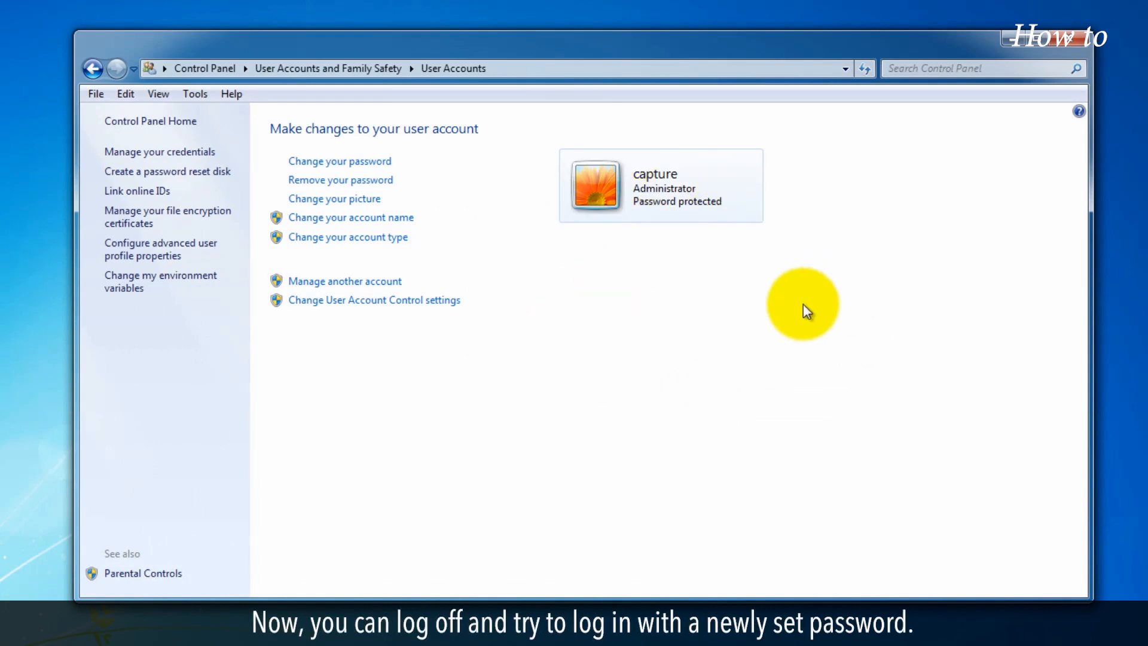